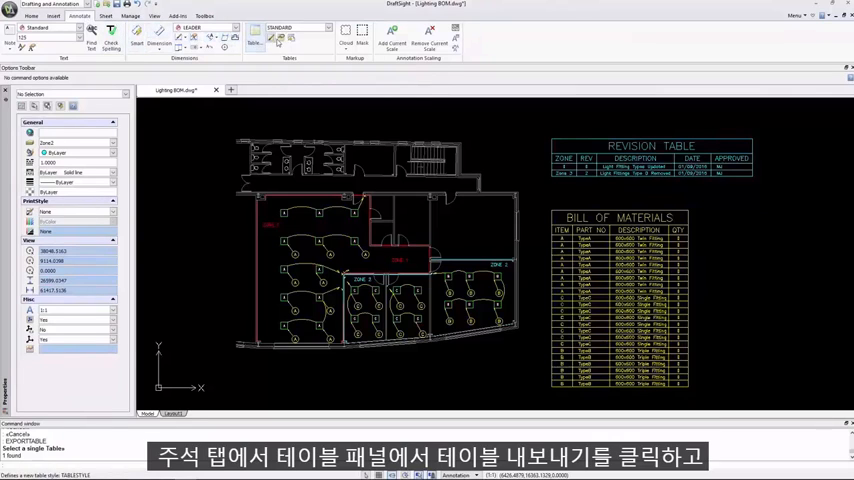
pyautogui.moveTo(263, 36)
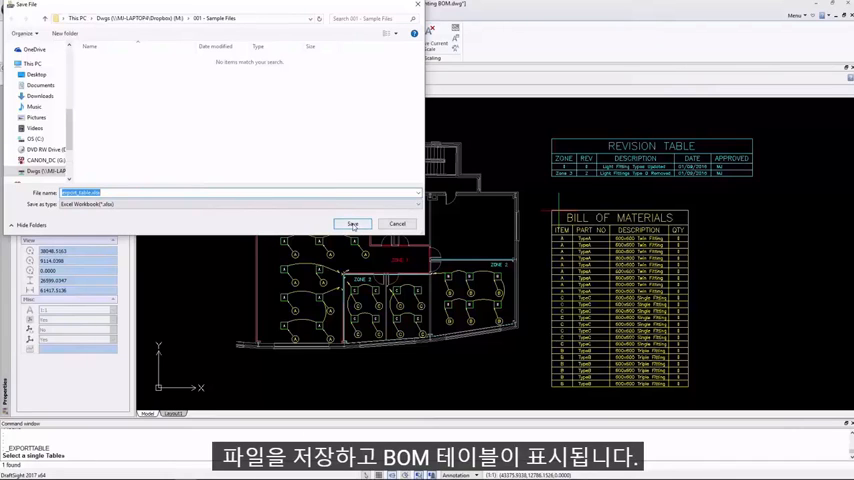
# - Save the bill of materials table as export_table.xlsx in Sample Files
pyautogui.click(351, 223)
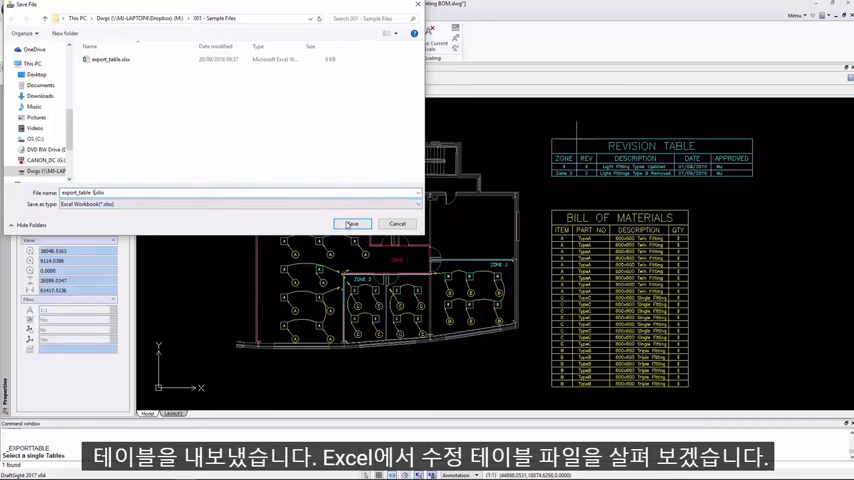
# - Save the revision table as export_table 1.xlsx beside the first export
pyautogui.click(352, 223)
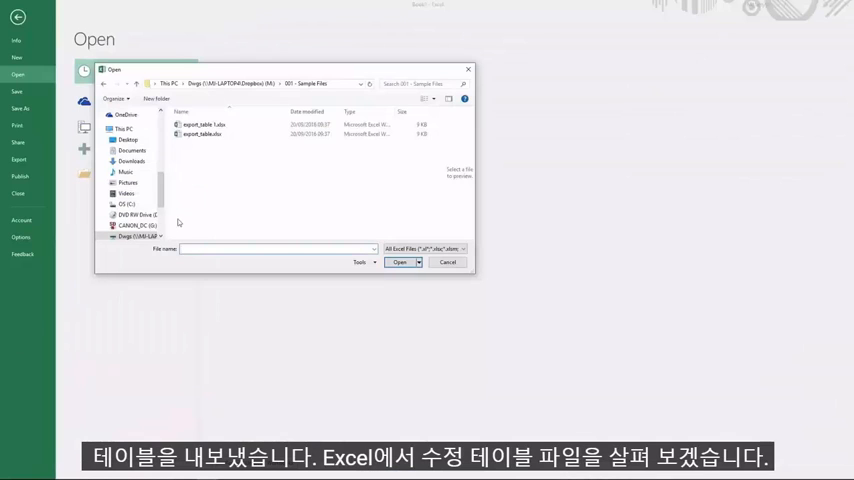
# - Open export_table 1.xlsx from Sample Files to show the revision table cells
pyautogui.click(204, 124)
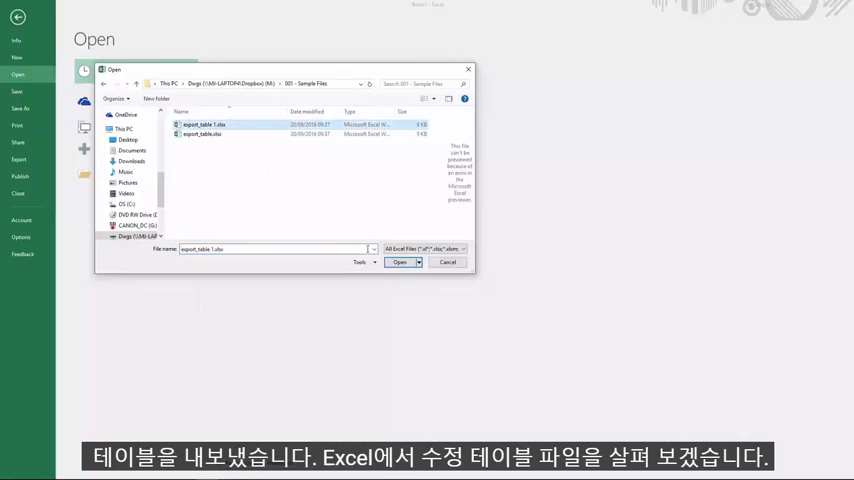
pyautogui.click(398, 262)
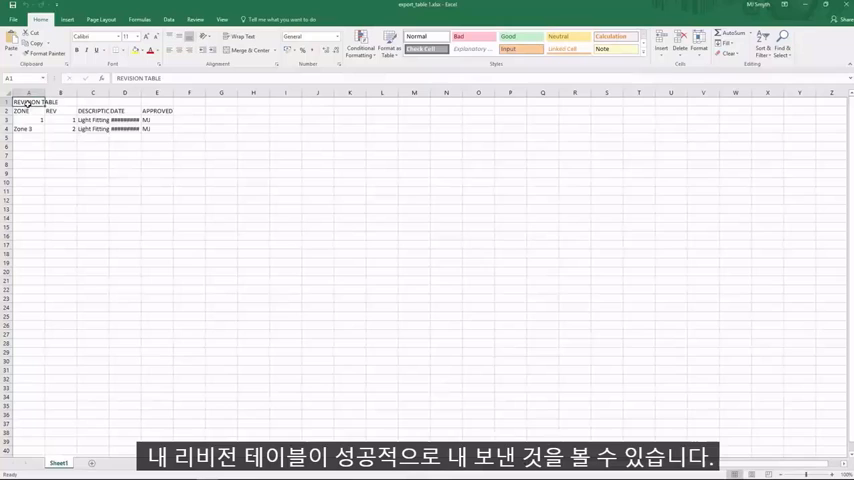
pyautogui.click(124, 172)
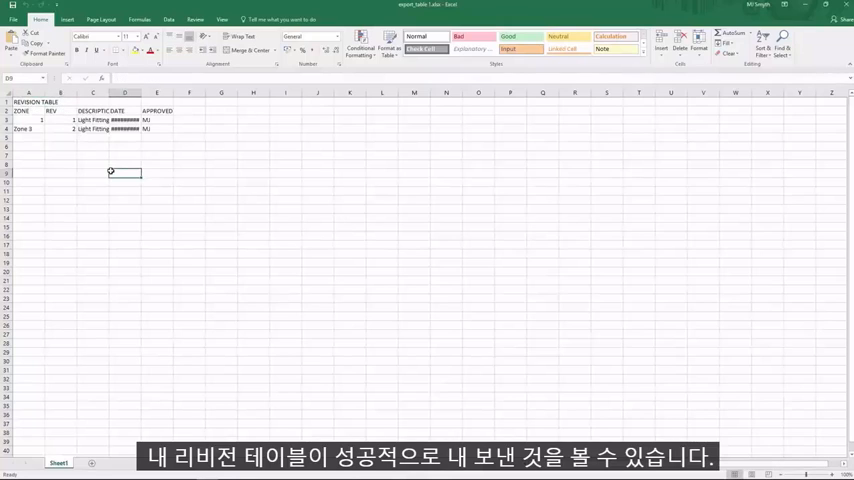